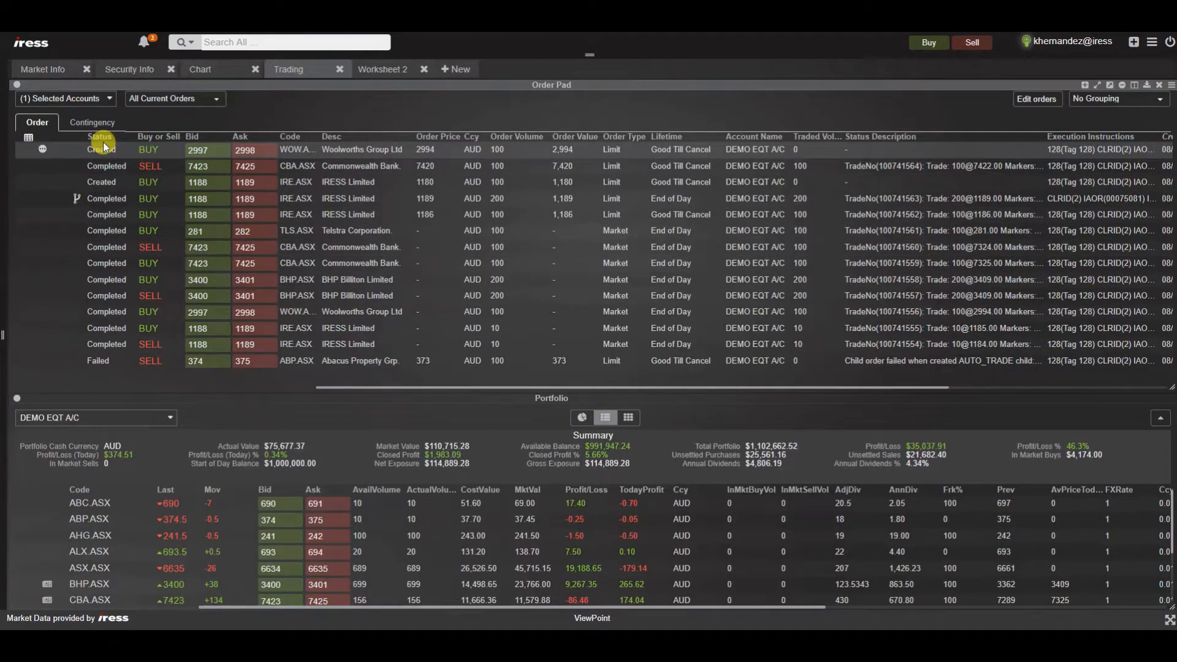
Change the Order Pad's trading account selection to cover all accounts.
left_click(64, 98)
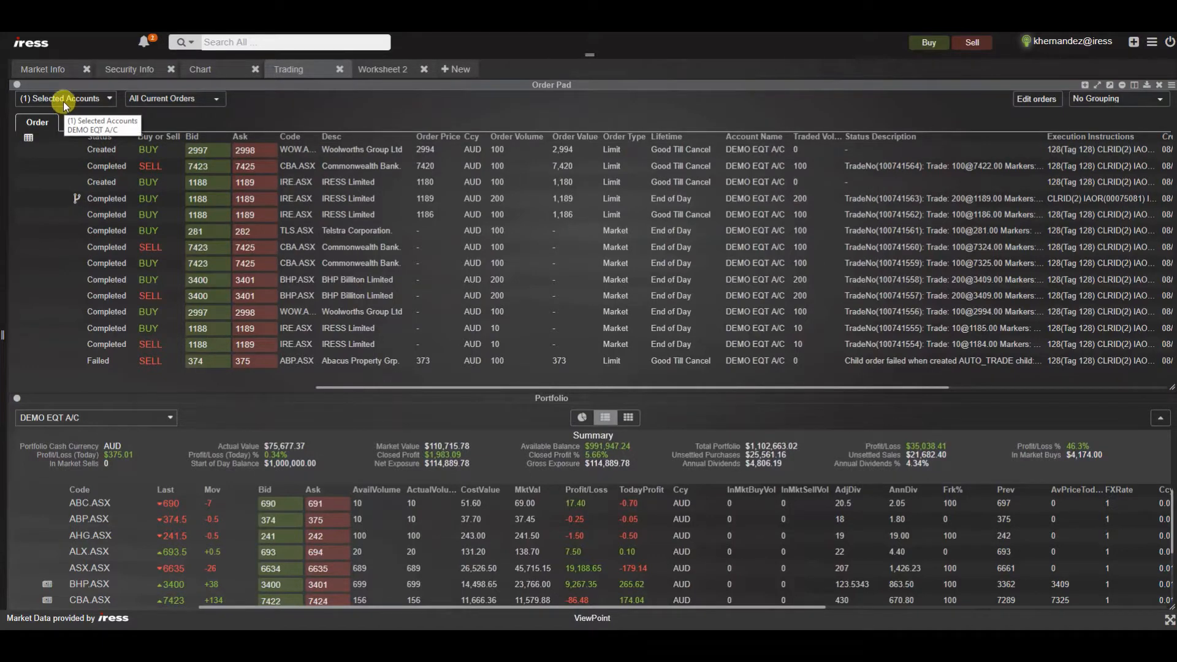
left_click(64, 98)
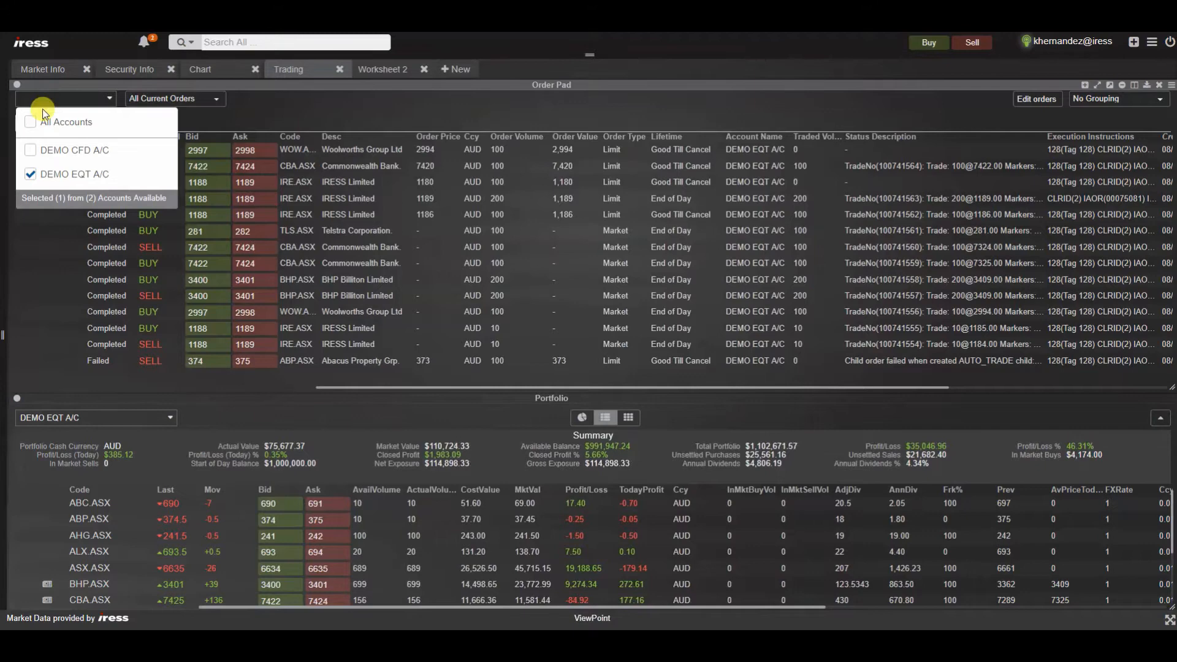
left_click(31, 121)
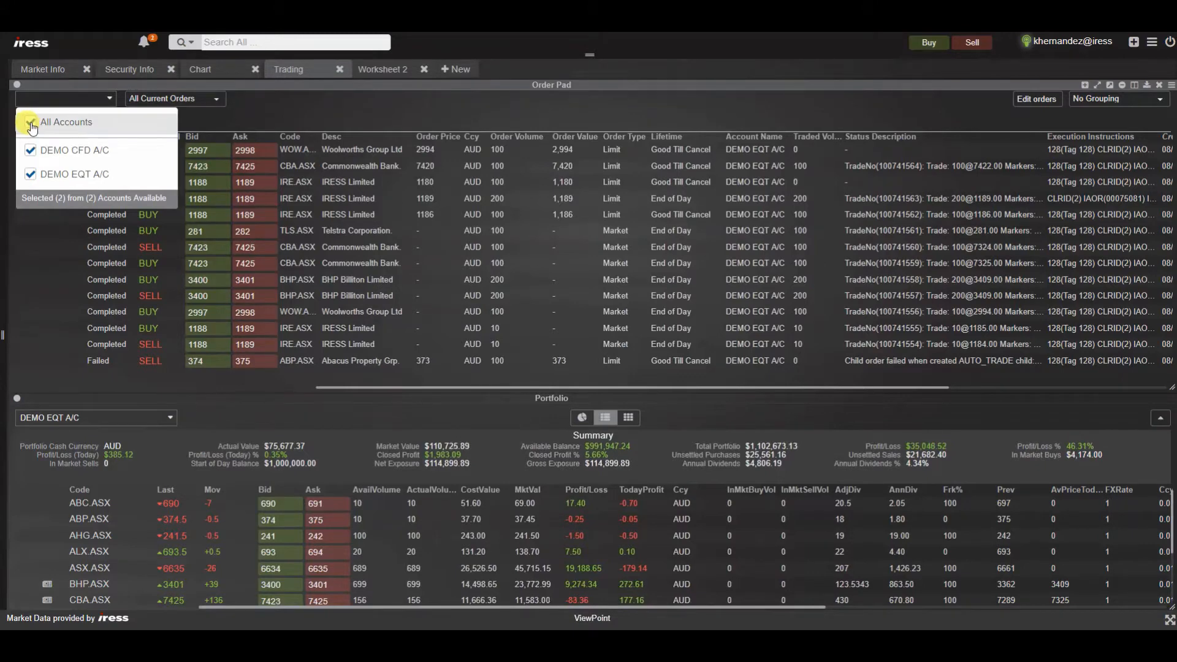
left_click(32, 121)
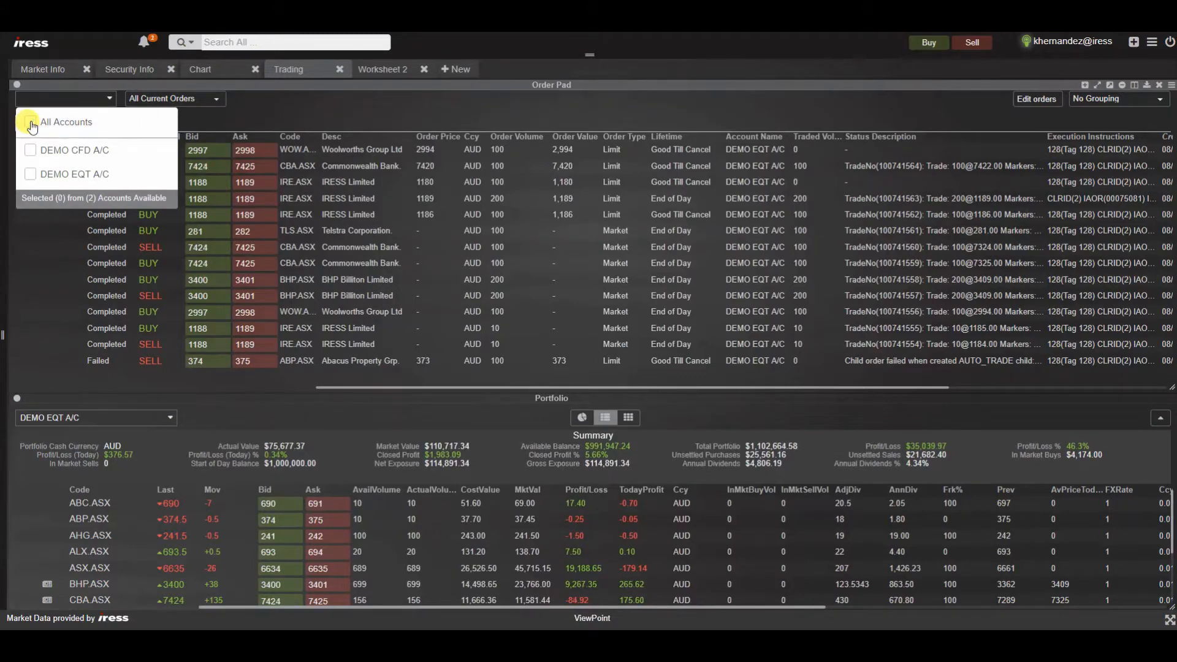
left_click(30, 174)
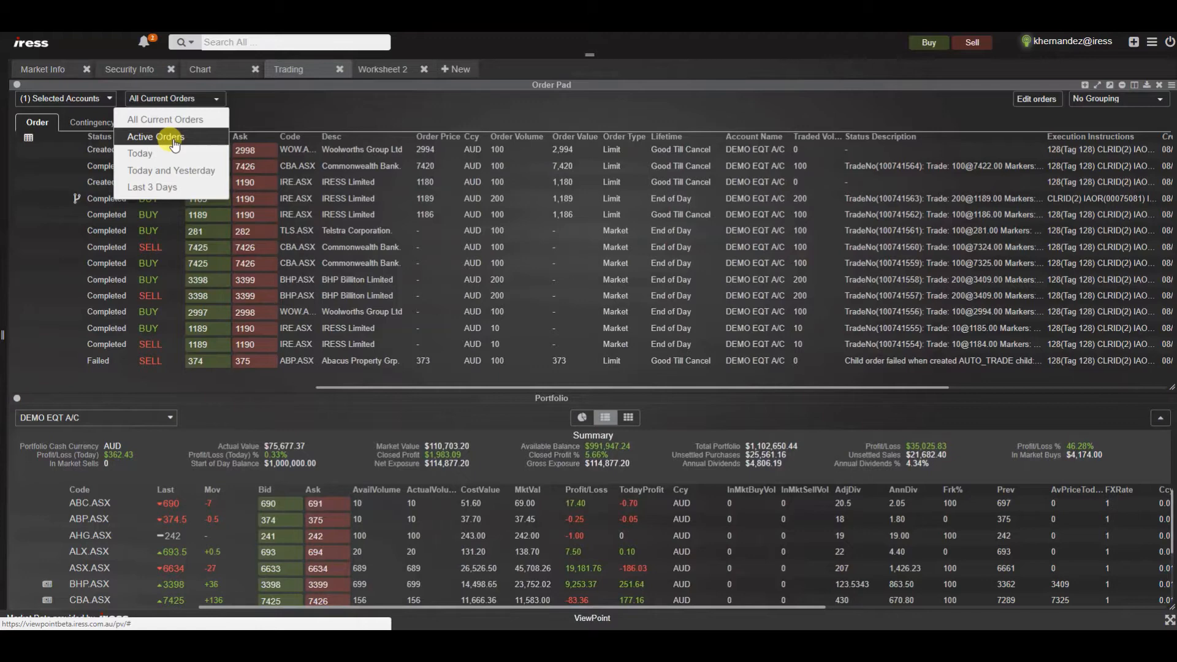
mouse_move(169, 153)
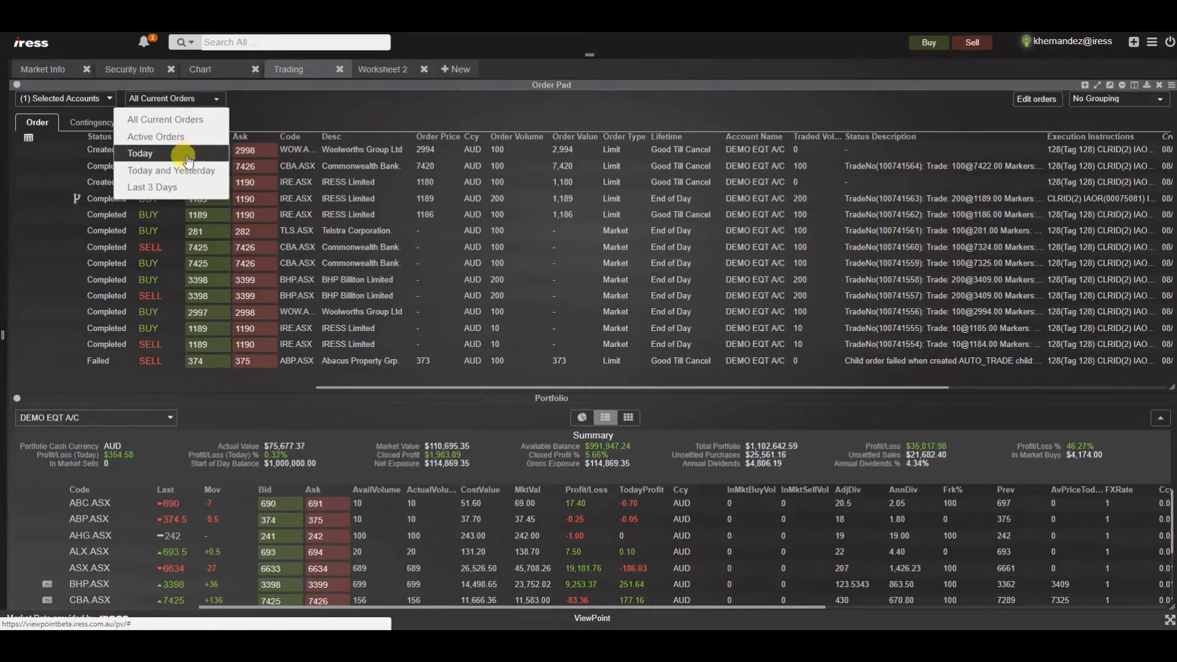
mouse_move(171, 170)
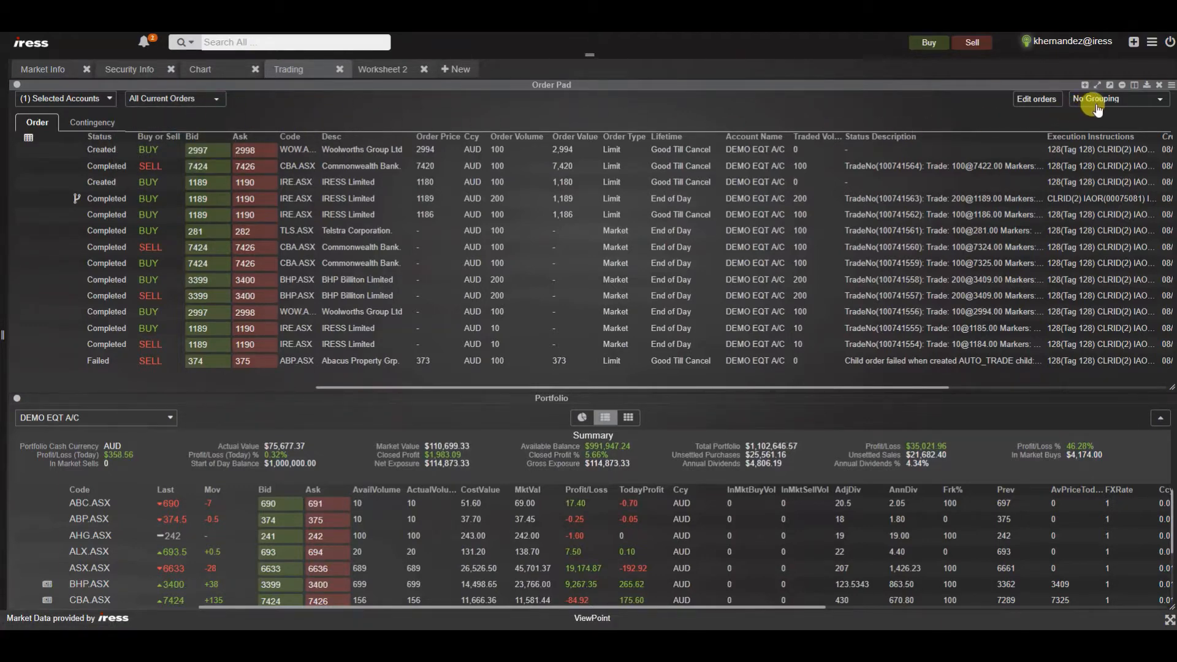
Switch the Order Pad from No Grouping to Group by Status.
left_click(1117, 98)
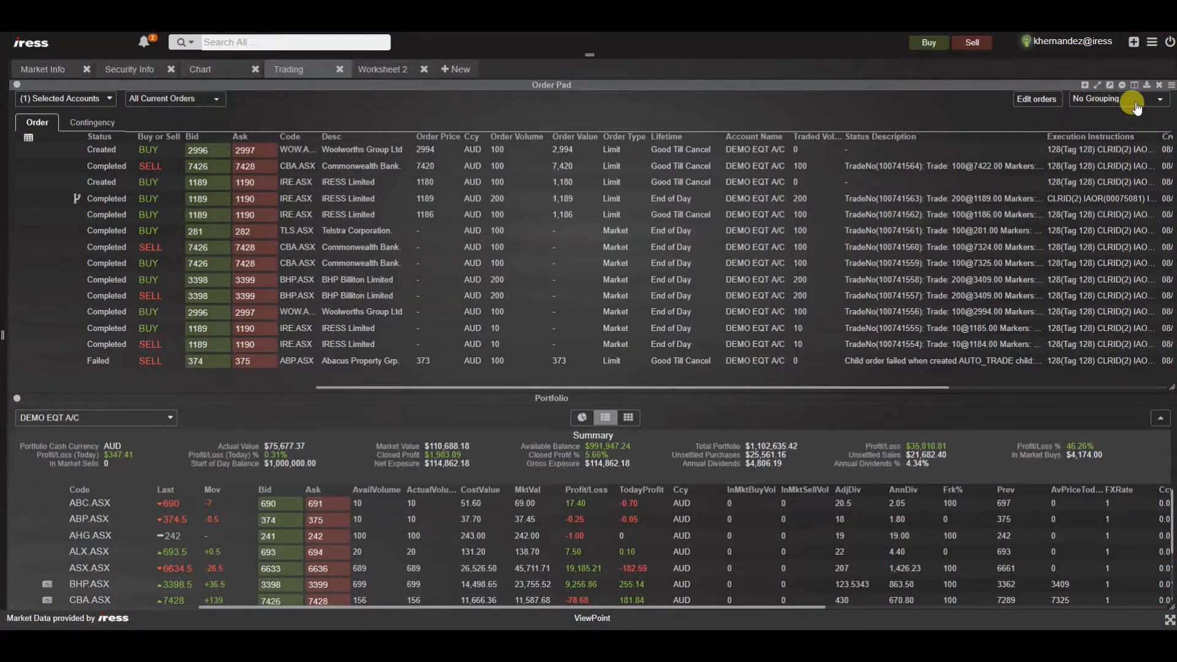
left_click(1158, 98)
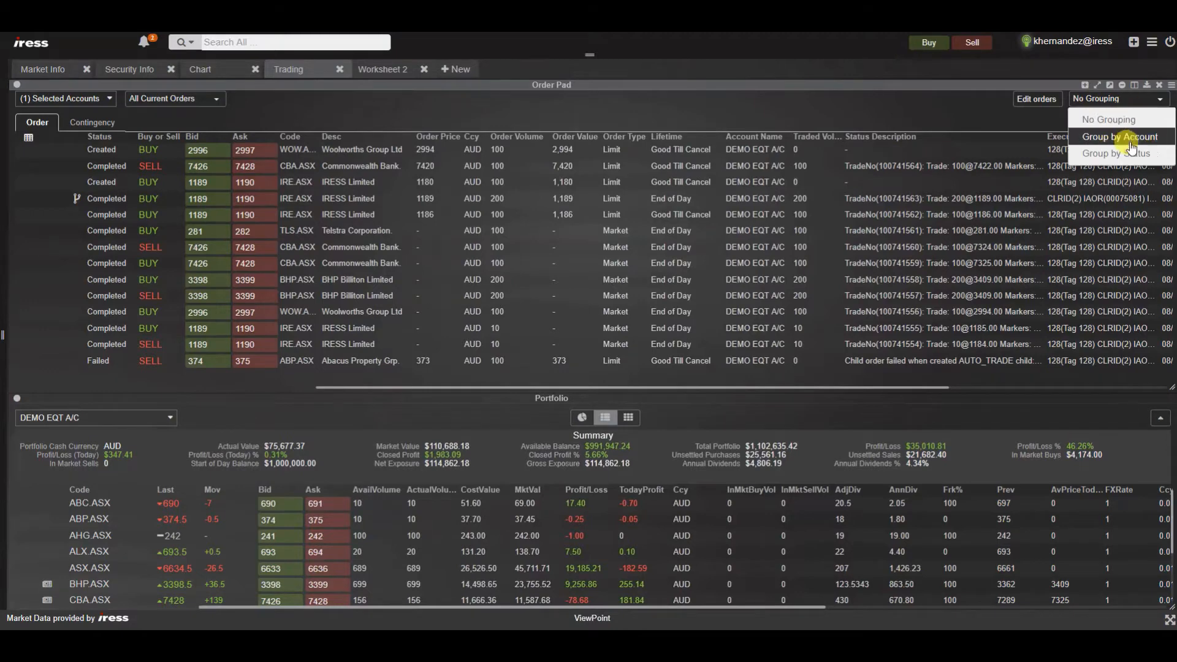
left_click(1118, 153)
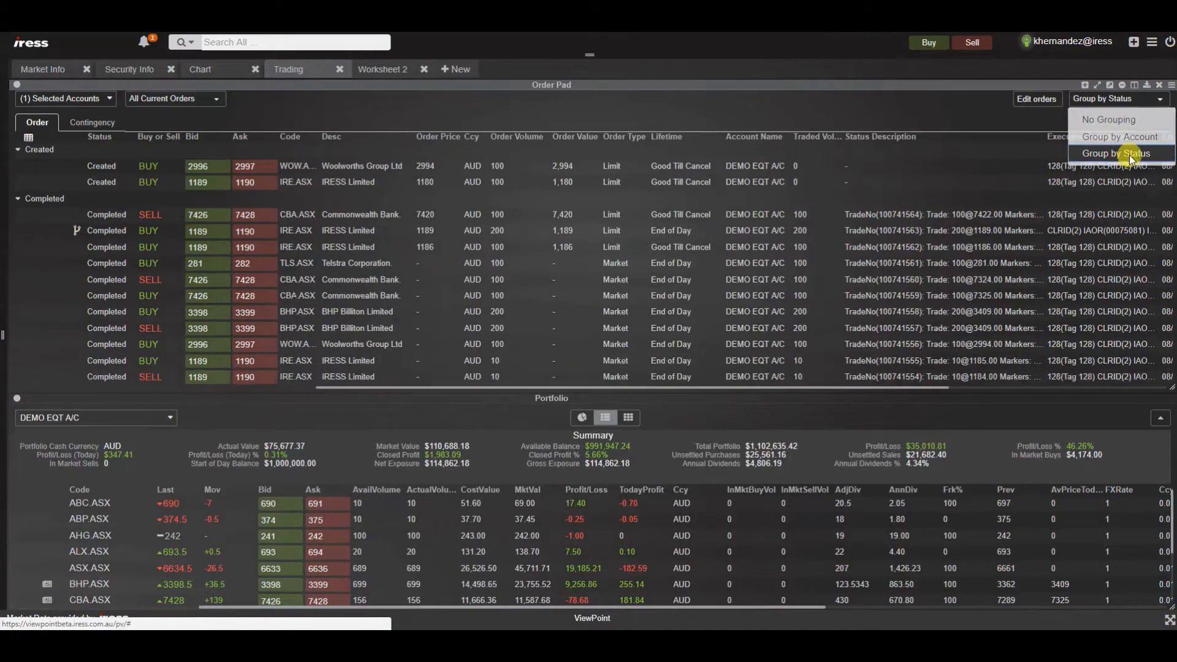
left_click(1119, 153)
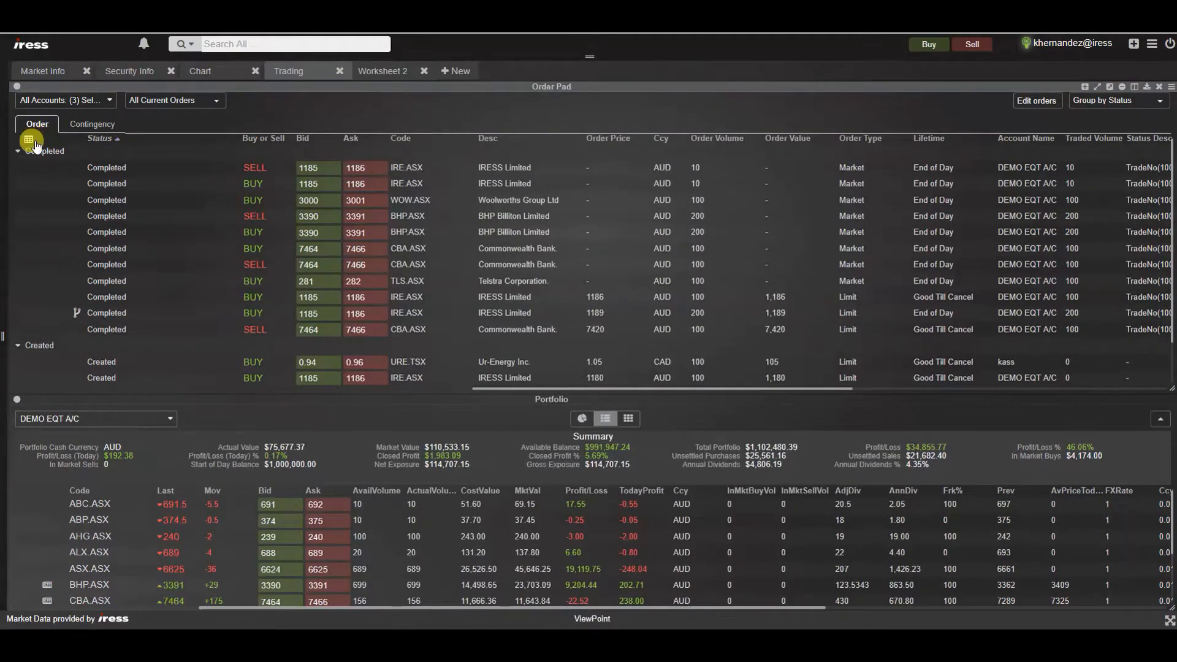
left_click(92, 124)
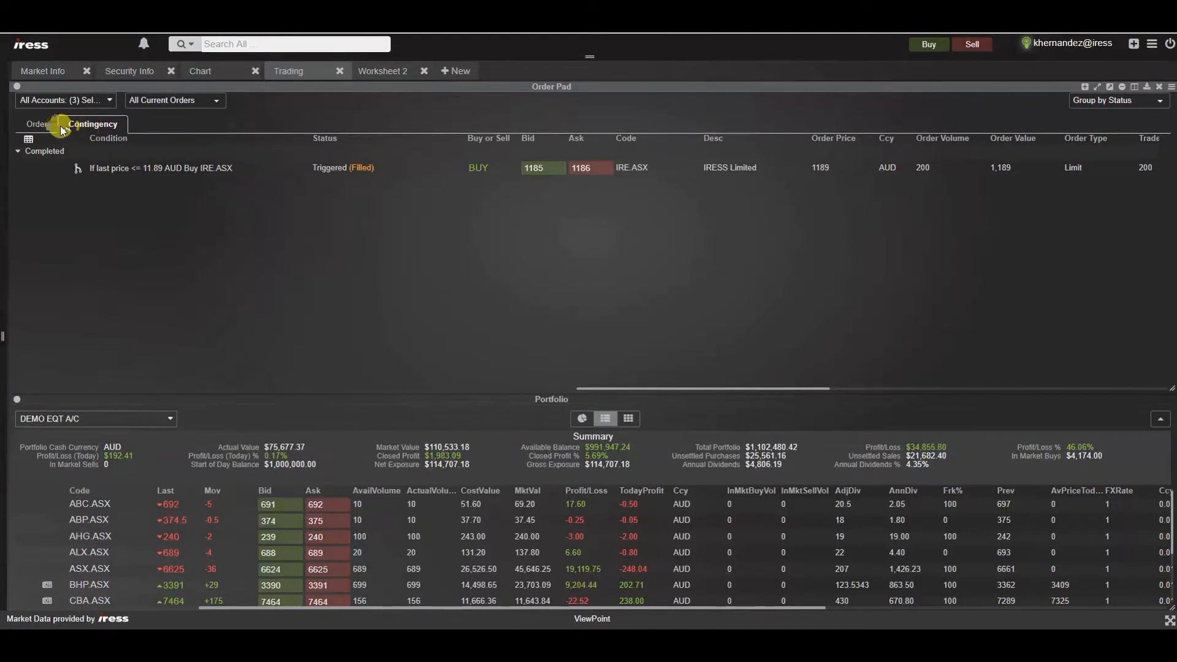
left_click(36, 124)
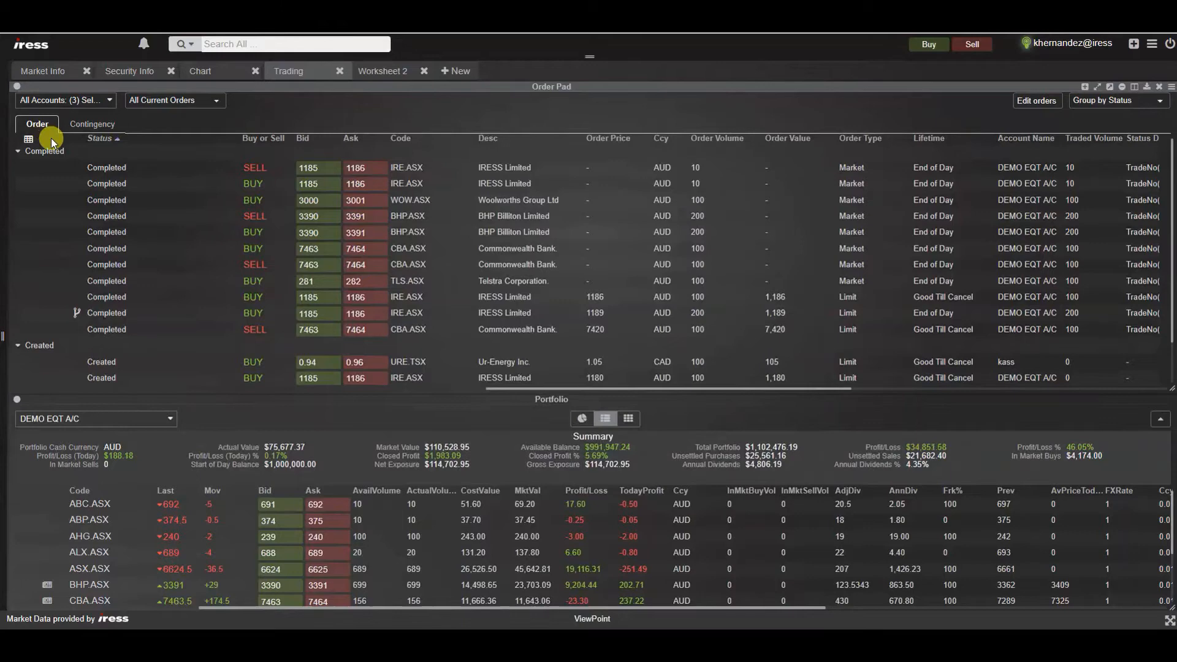
mouse_move(98, 276)
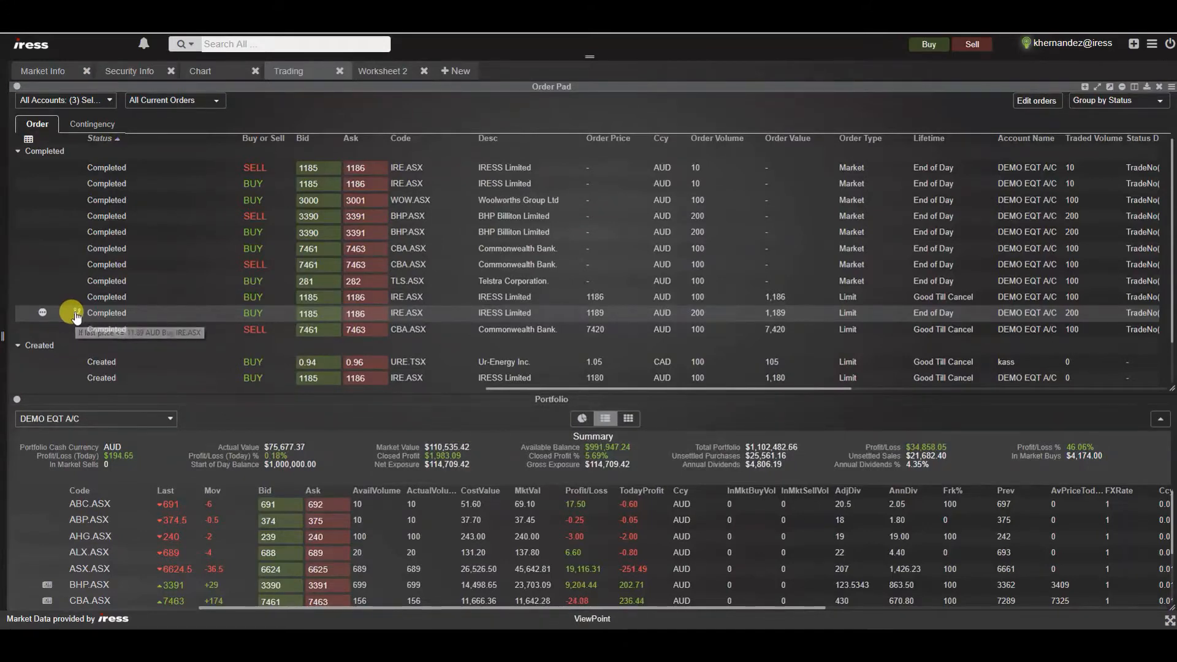
left_click(92, 124)
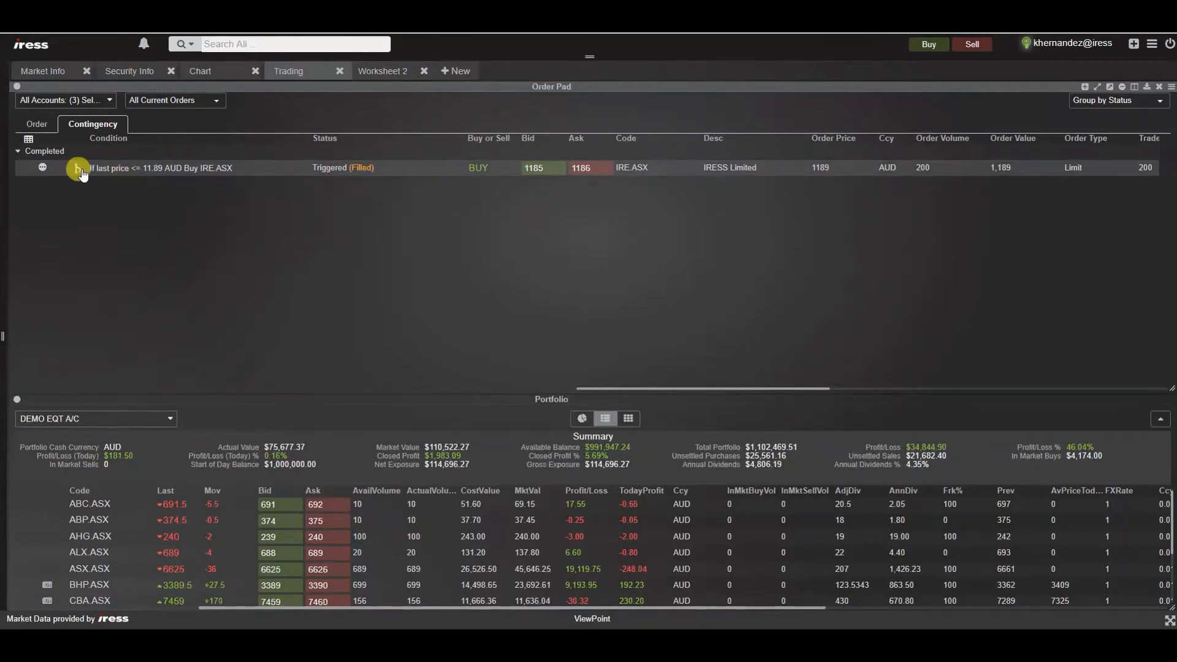
left_click(35, 124)
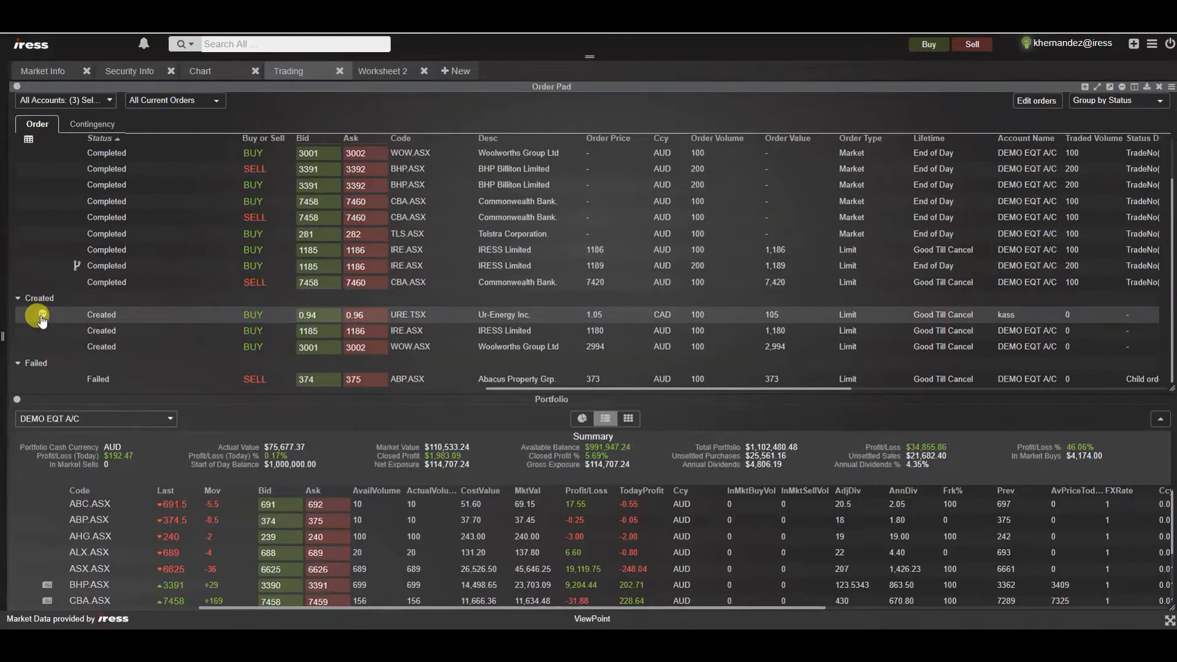
mouse_move(39, 316)
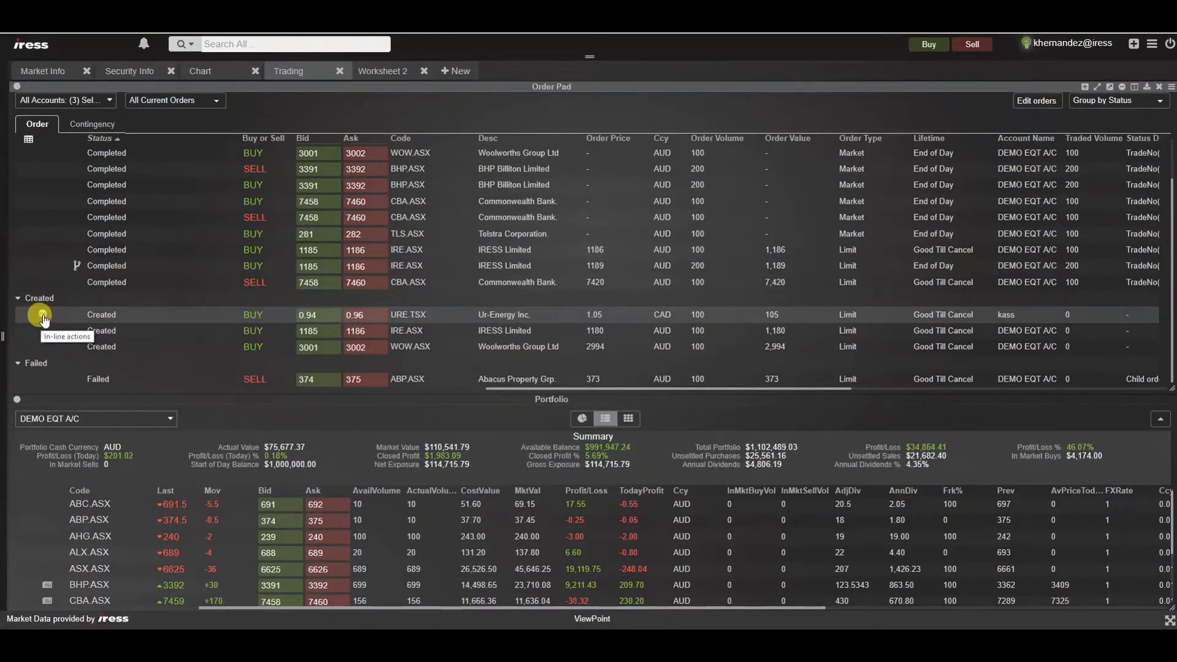
Cancel the Created Ur-Energy (URE.TSX) order from its in-line actions.
left_click(42, 315)
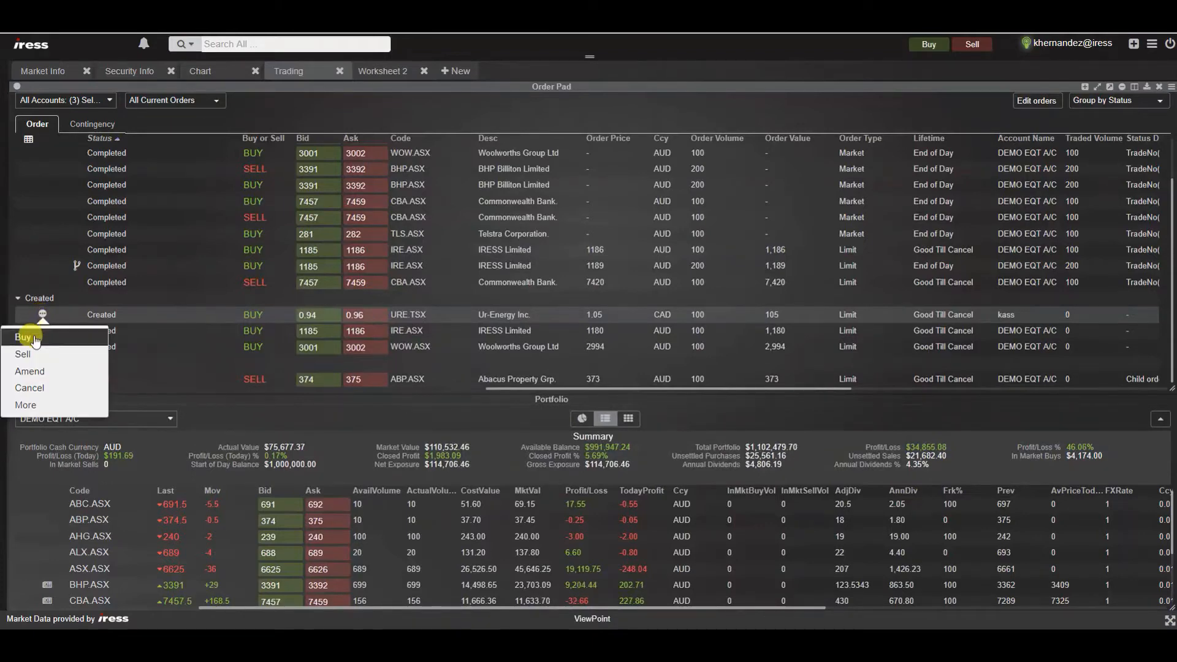
mouse_move(29, 389)
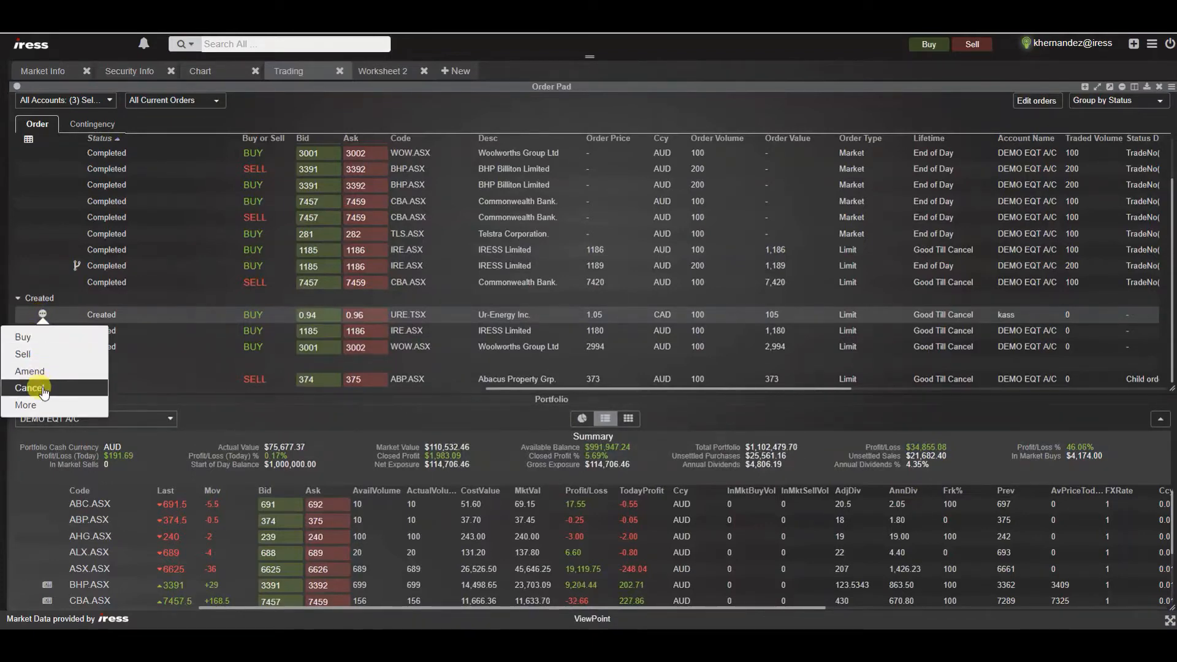
left_click(29, 390)
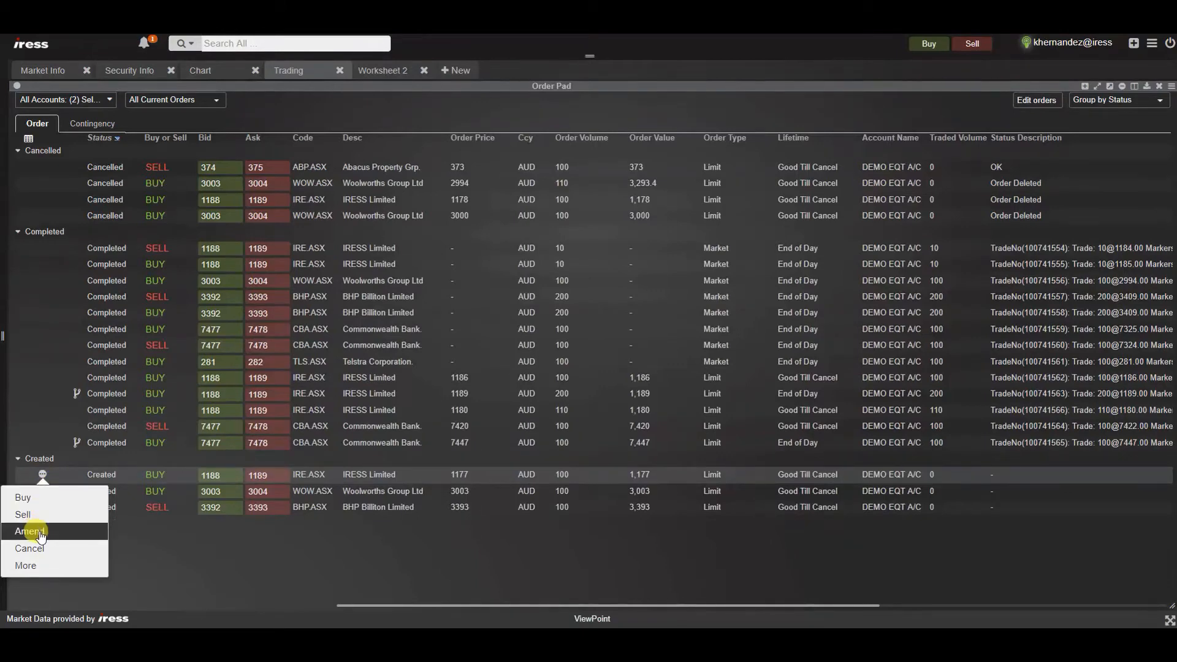
Amend the IRE.ASX buy at 1177 to volume 110 and confirm the BUY Order Amendment.
left_click(29, 531)
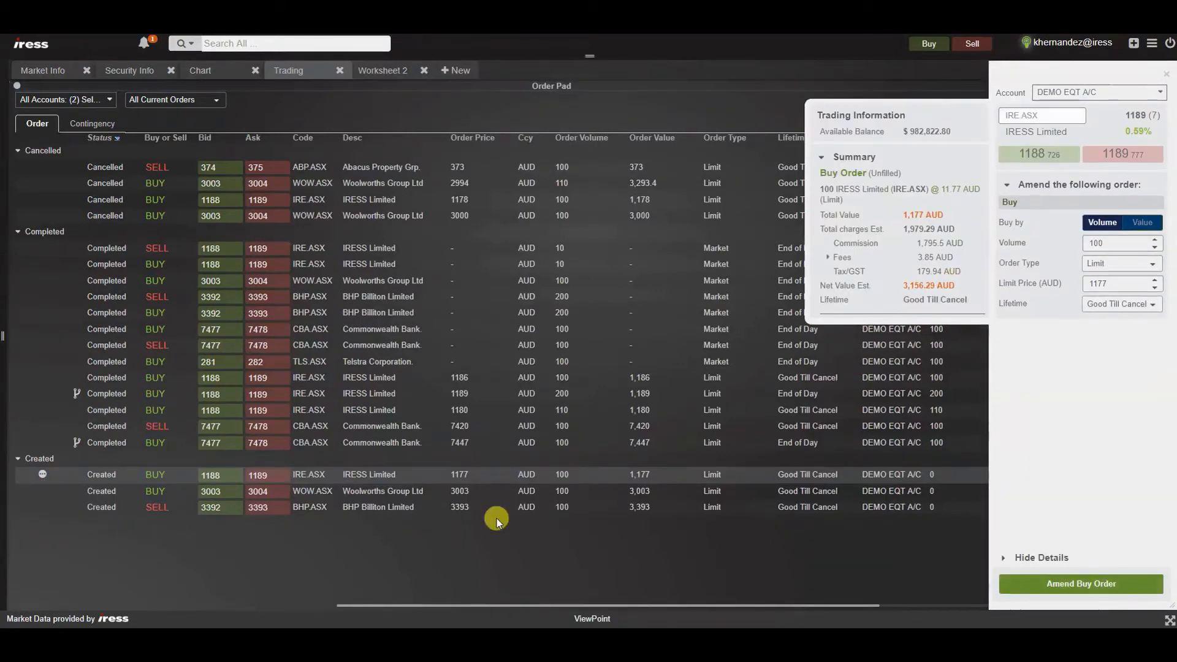
left_click(1118, 243)
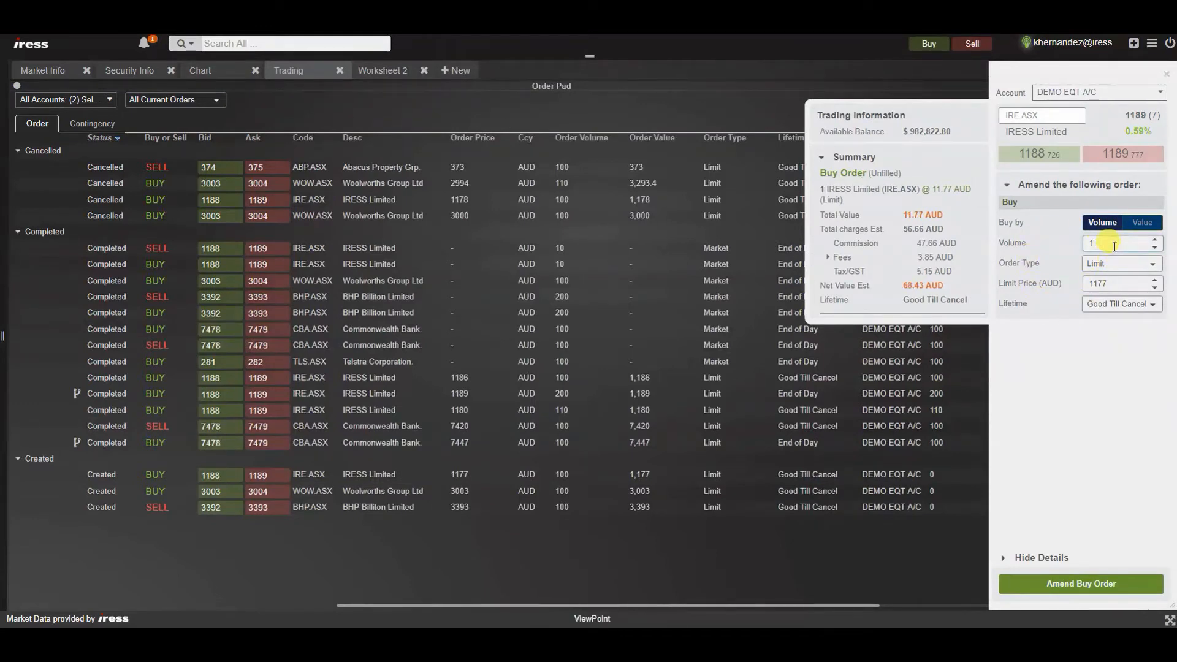
type("10")
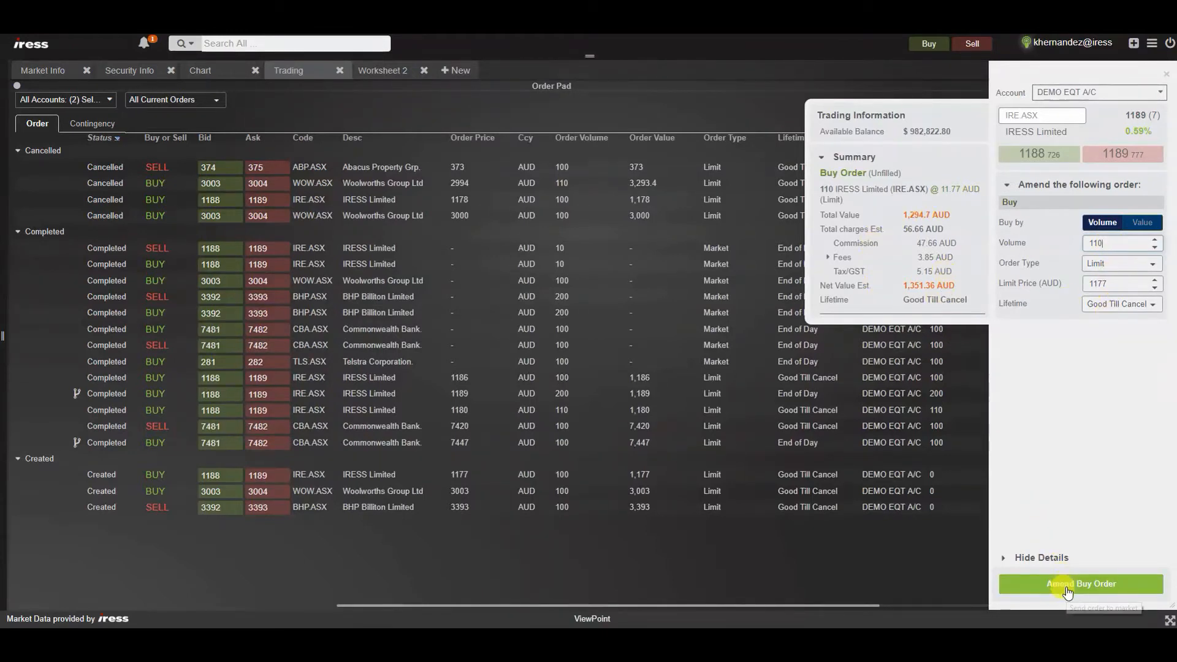
left_click(1080, 584)
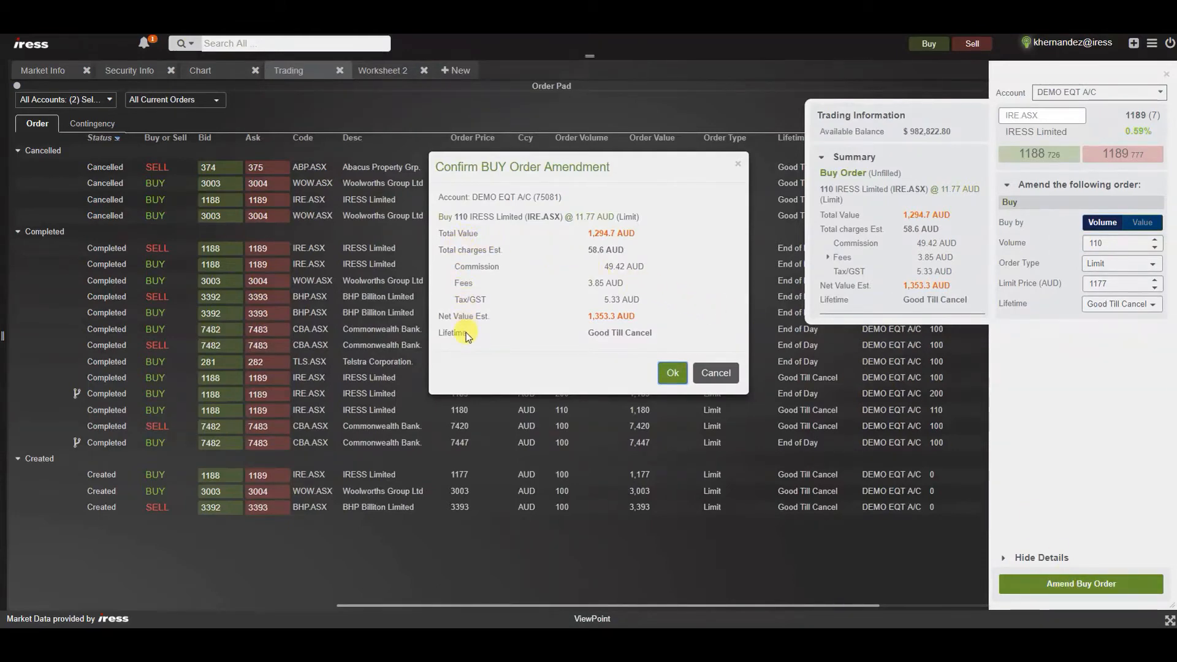
mouse_move(654, 337)
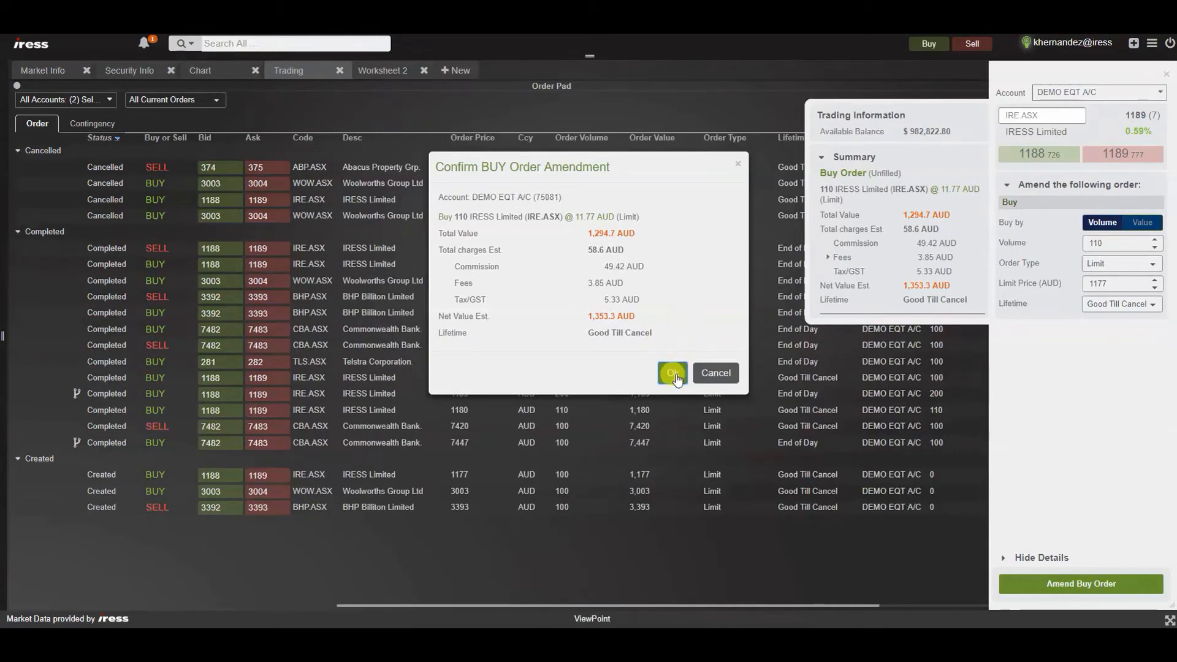
left_click(671, 373)
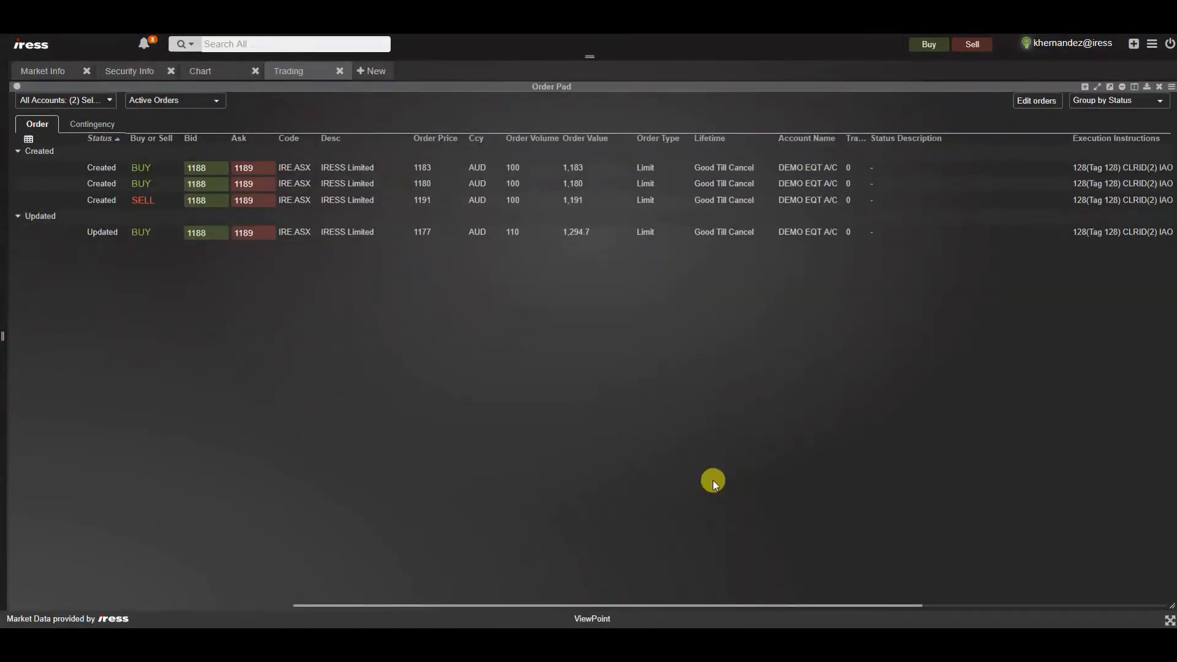
mouse_move(593, 442)
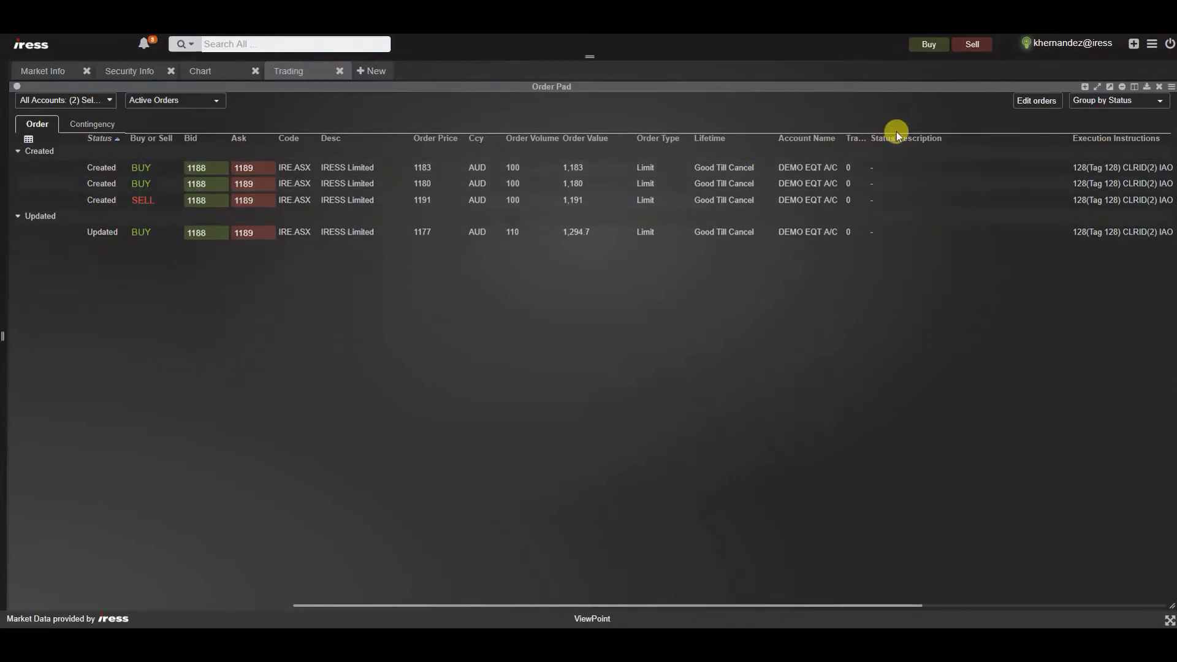
mouse_move(1037, 101)
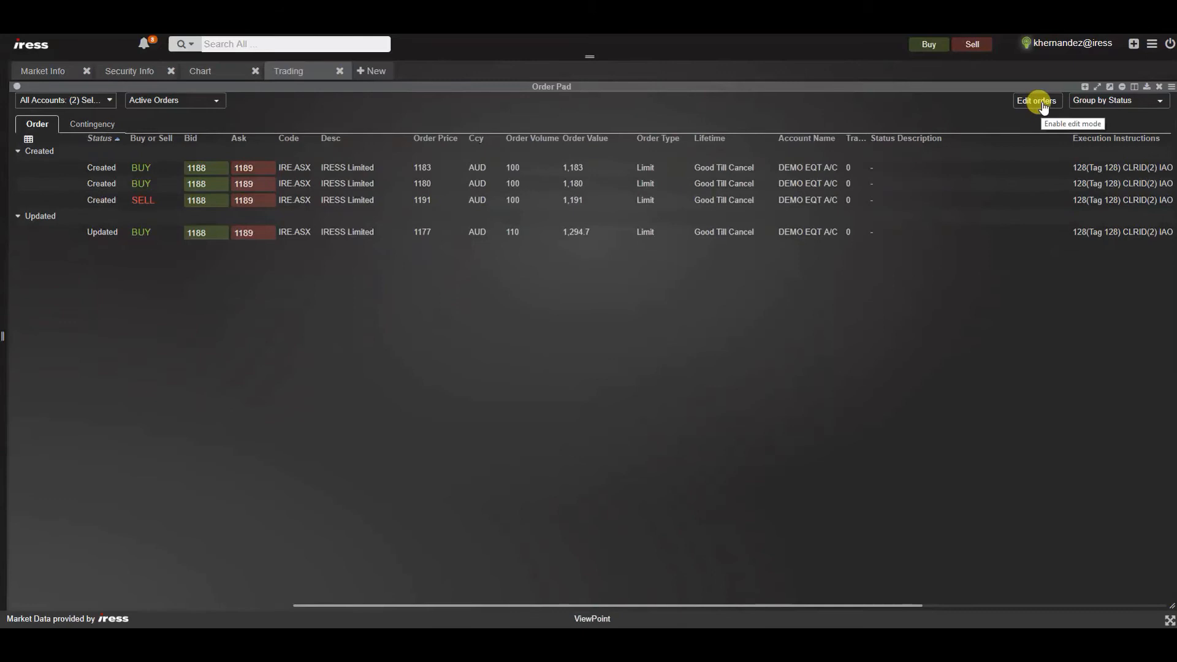
Enable edit mode and tick the 1183 buy, 1180 buy and 1191 sell IRE.ASX orders.
left_click(1034, 101)
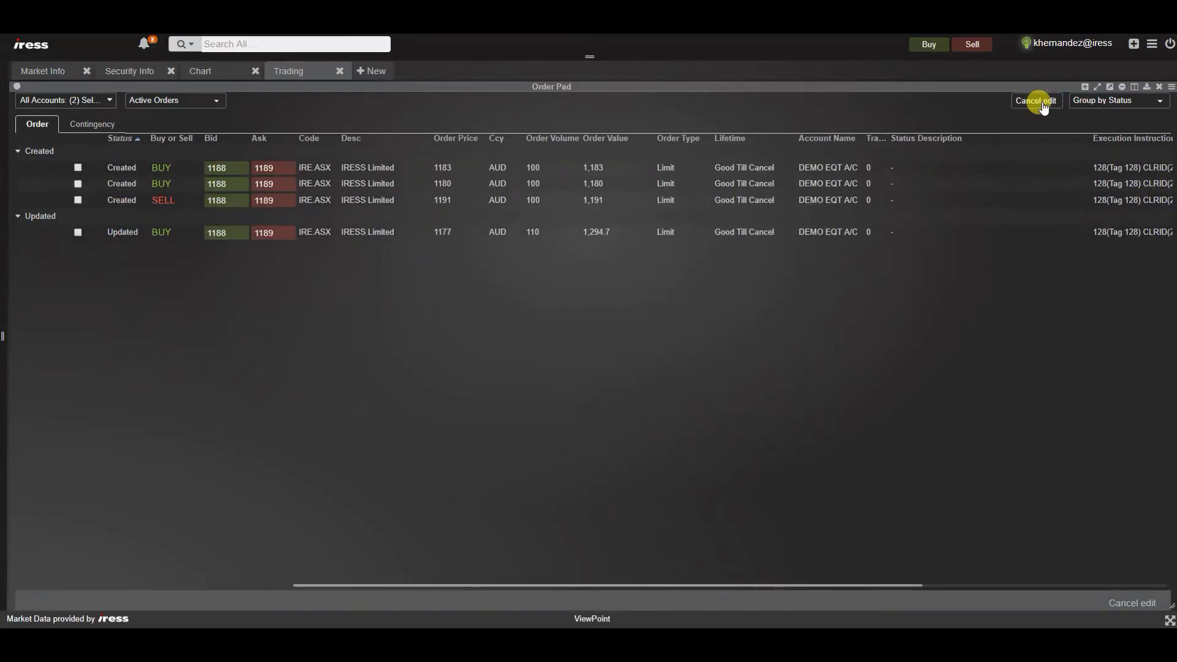
mouse_move(896, 129)
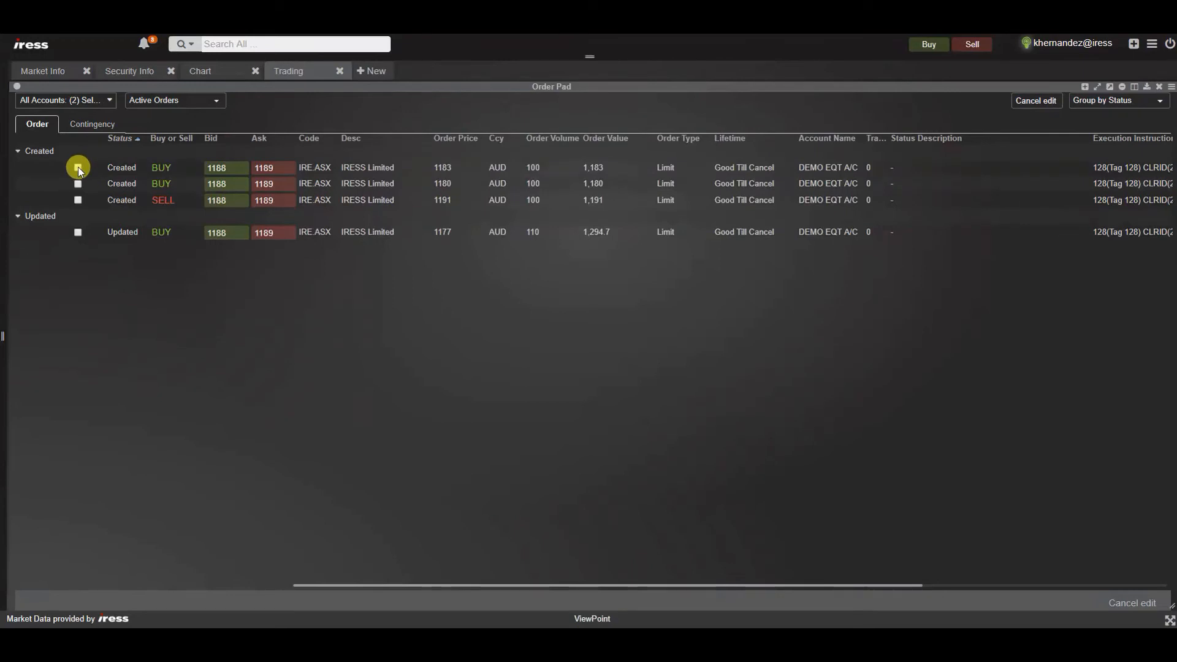
left_click(77, 168)
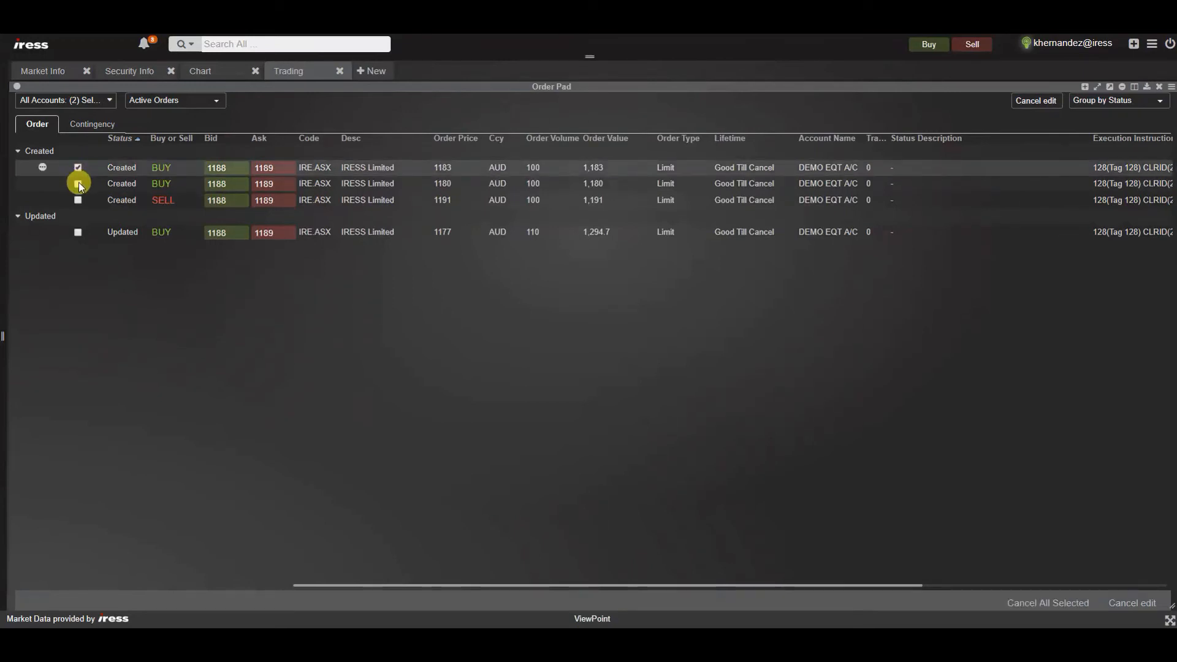
left_click(77, 182)
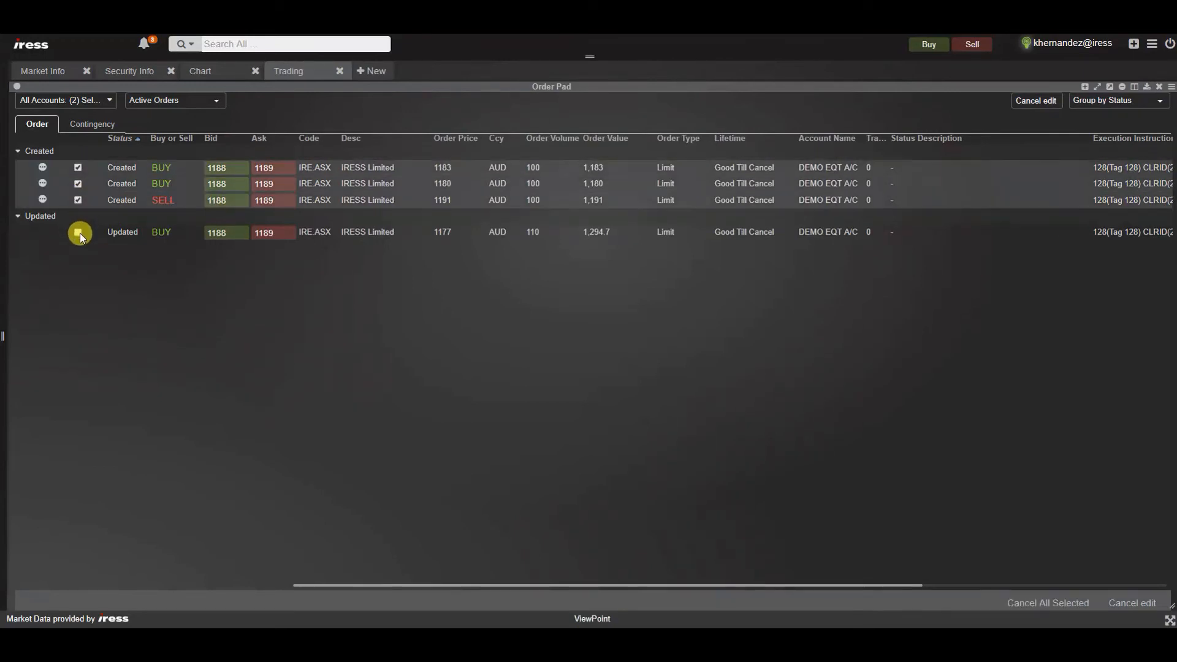
left_click(77, 232)
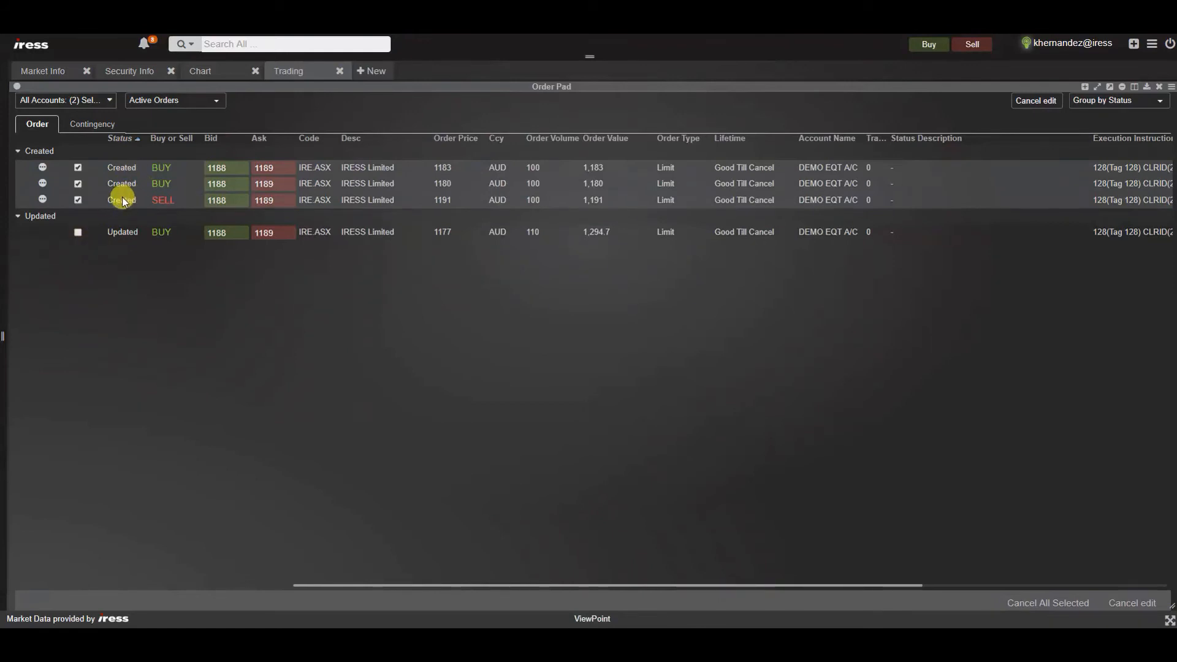
mouse_move(118, 235)
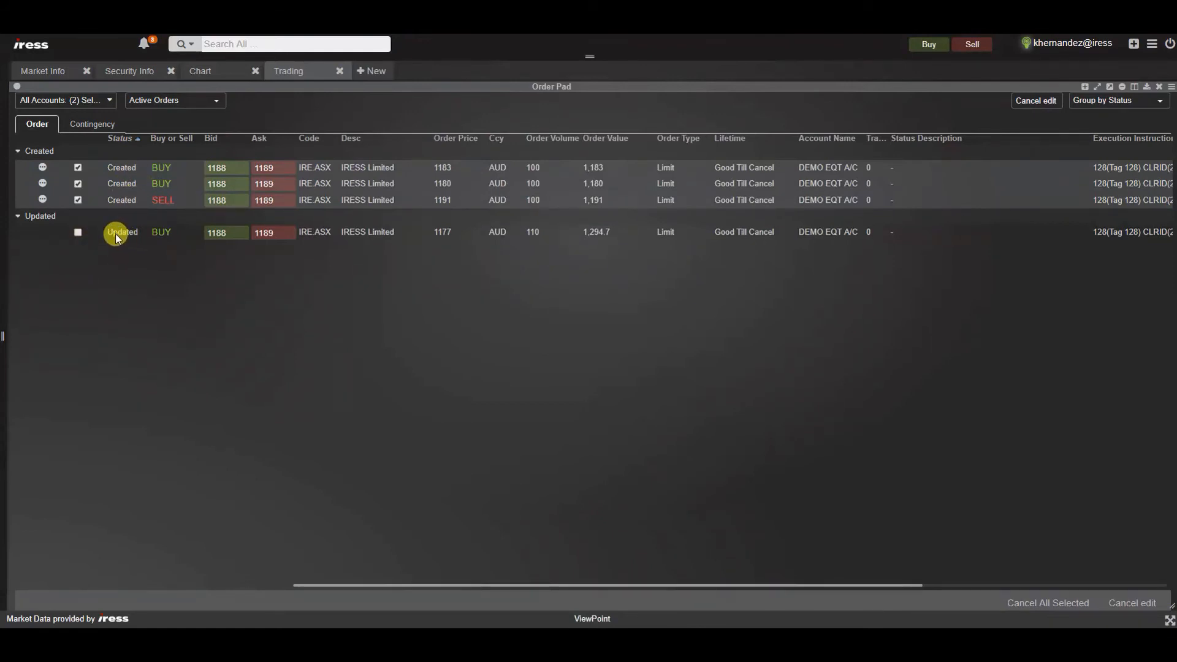
mouse_move(412, 236)
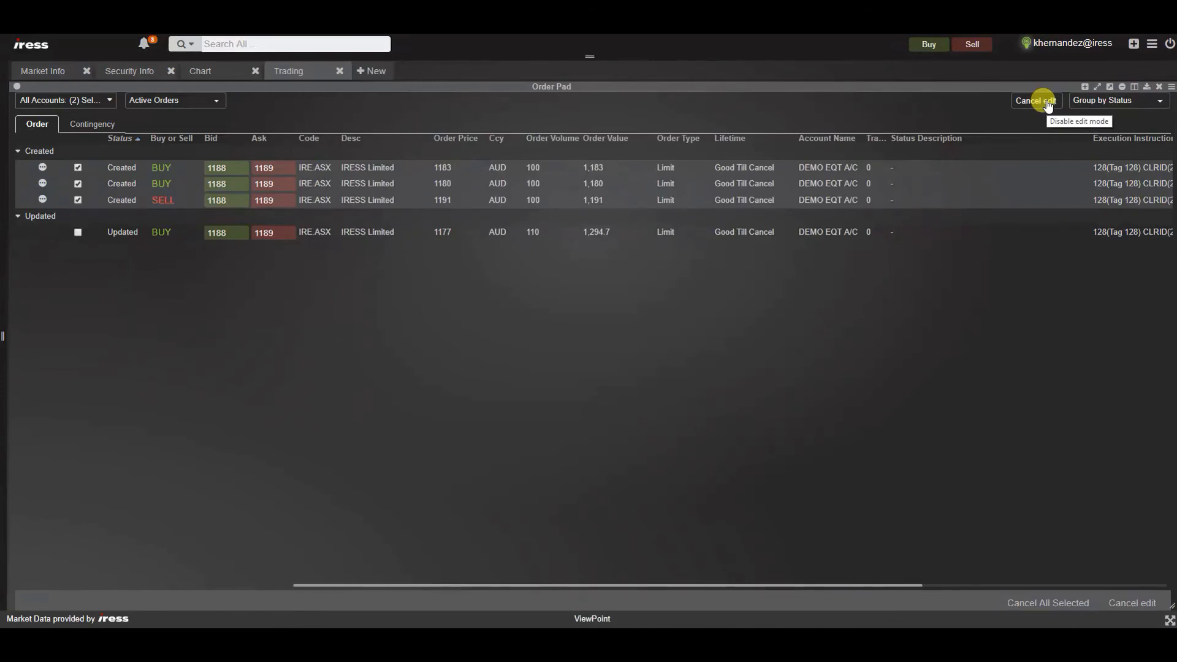
mouse_move(1010, 392)
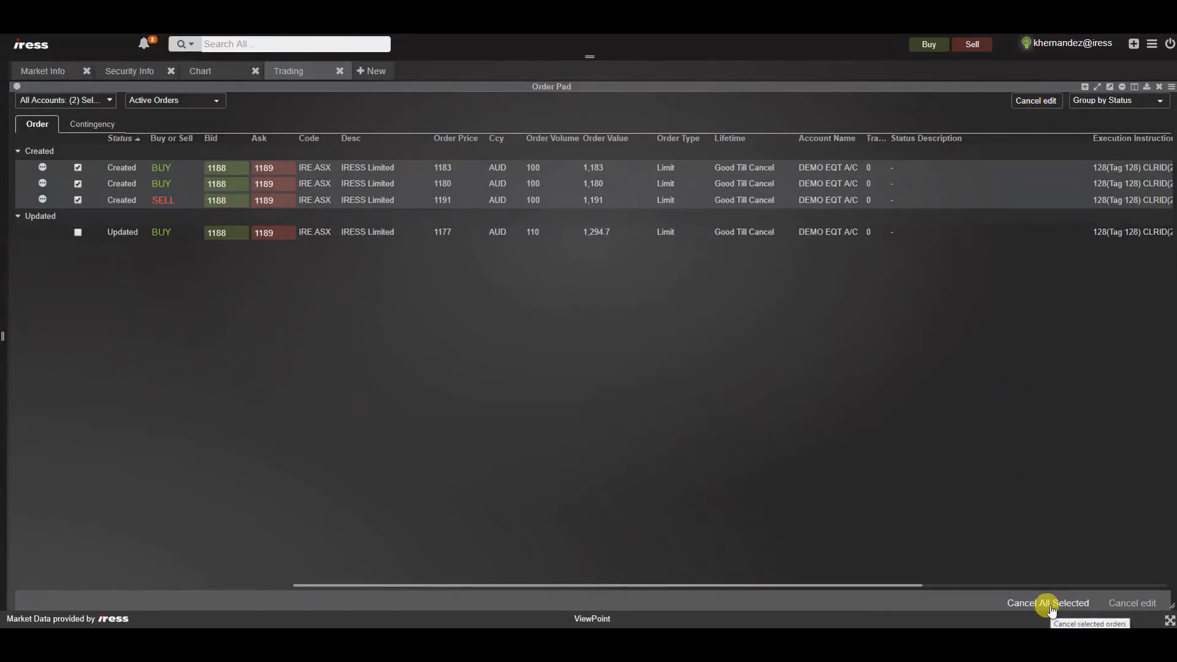
Cancel All Selected three IRE.ASX orders, confirm Yes, and list All Current Orders.
left_click(1046, 608)
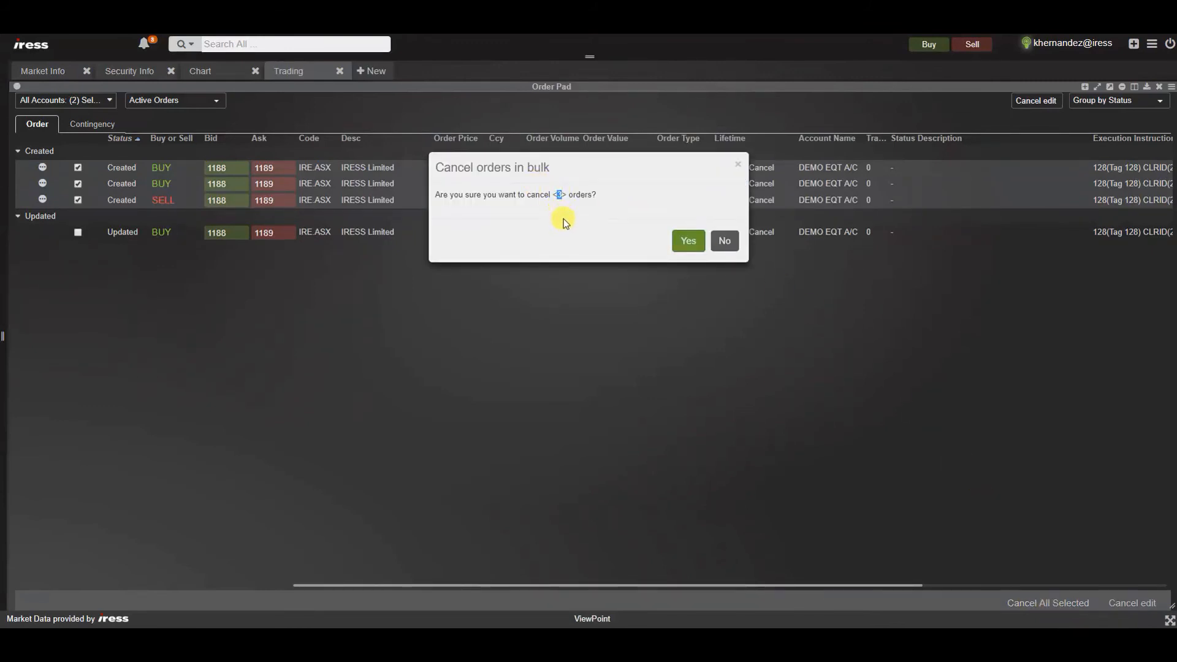
mouse_move(575, 250)
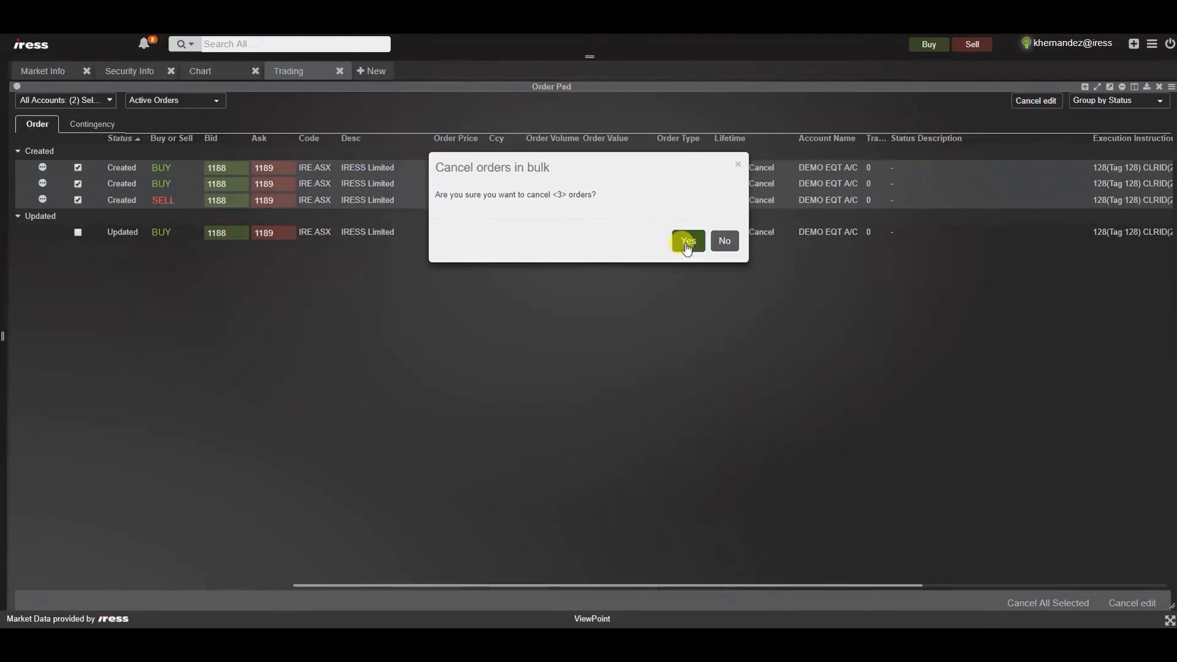
left_click(687, 242)
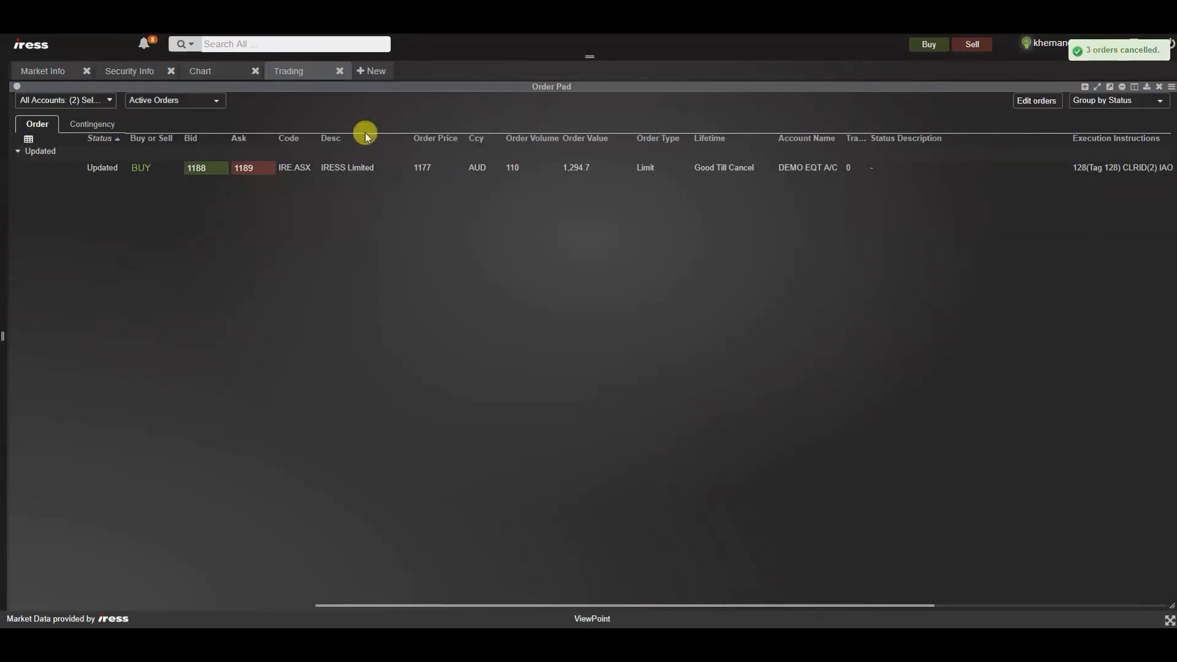
left_click(173, 99)
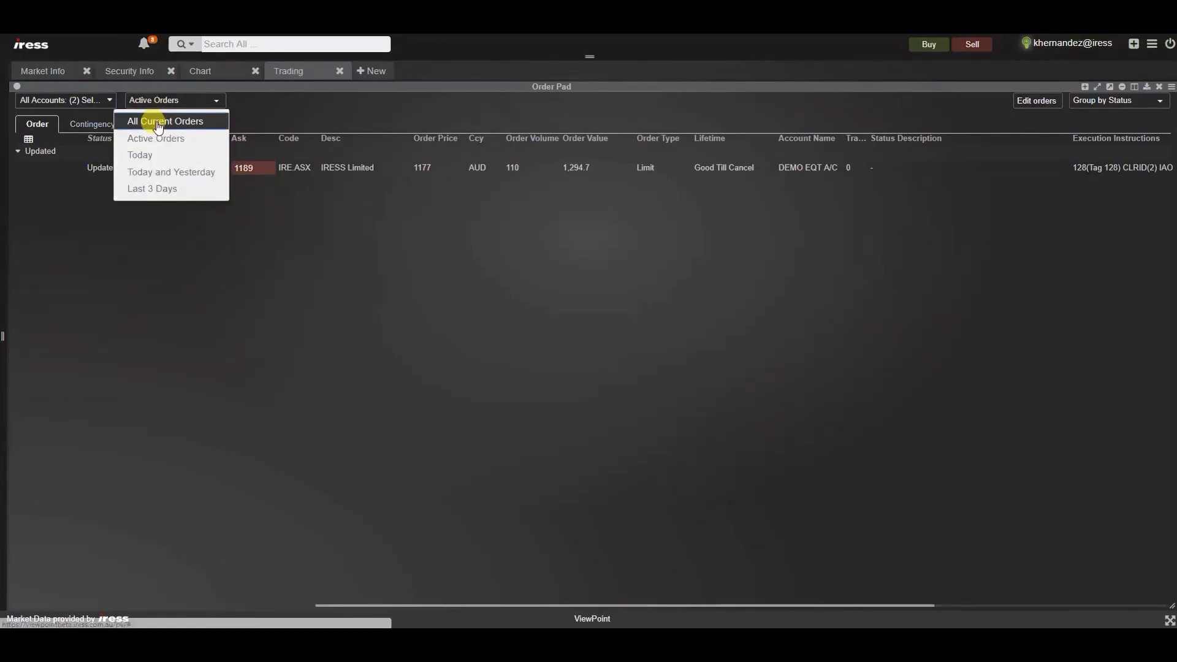
left_click(164, 121)
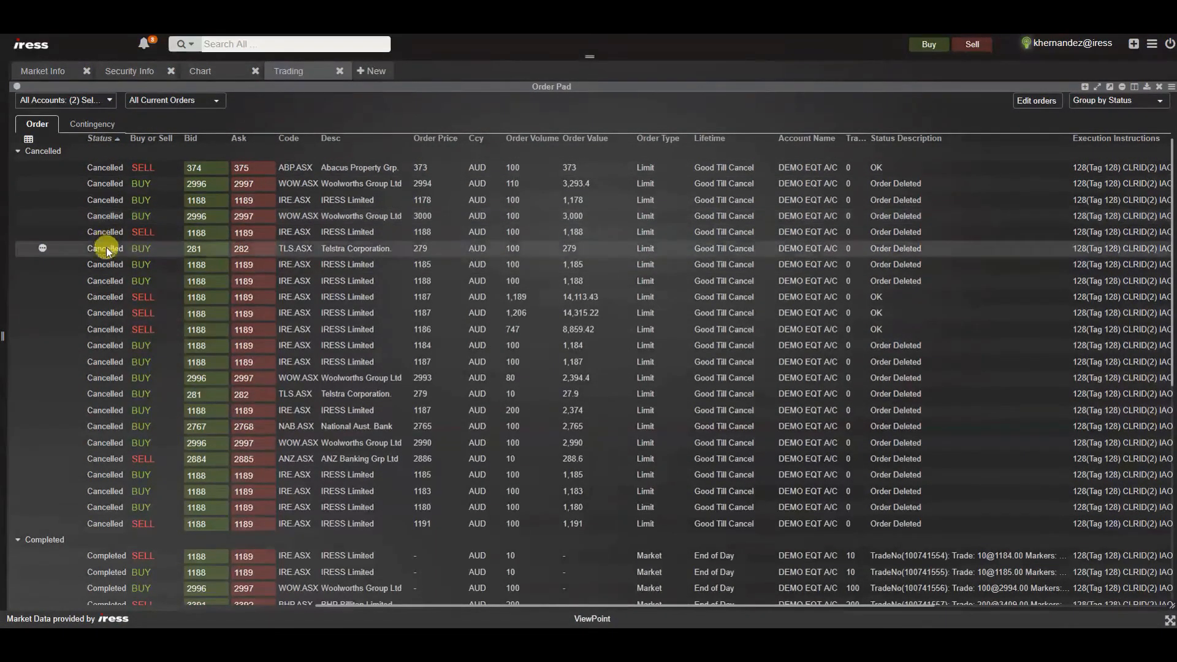